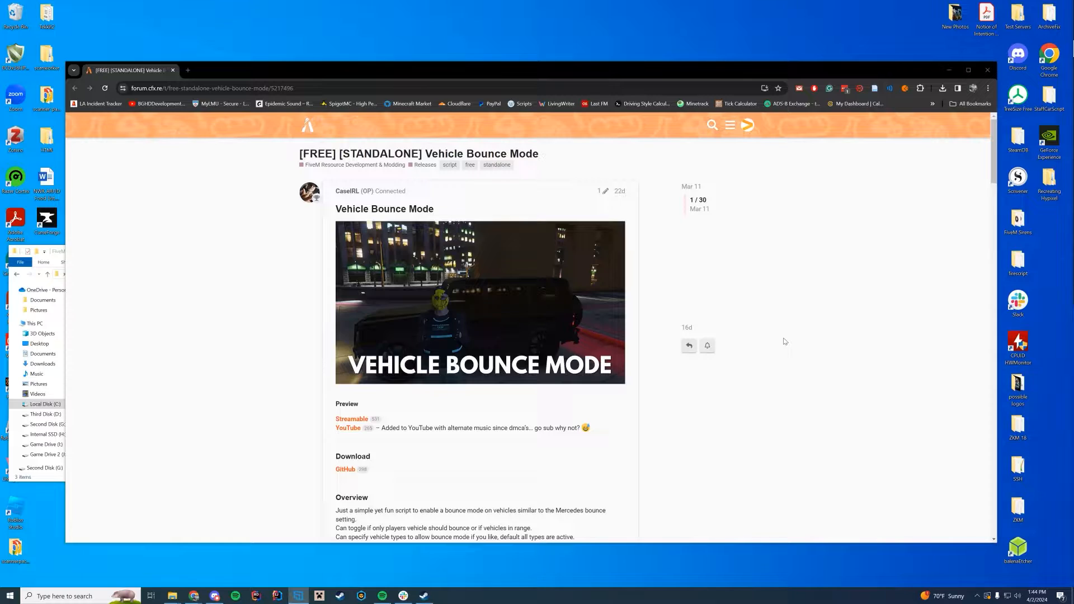
# - Reach the fivem_vehicle_bounce GitHub repository and download its code as a ZIP
pyautogui.scroll(-3)
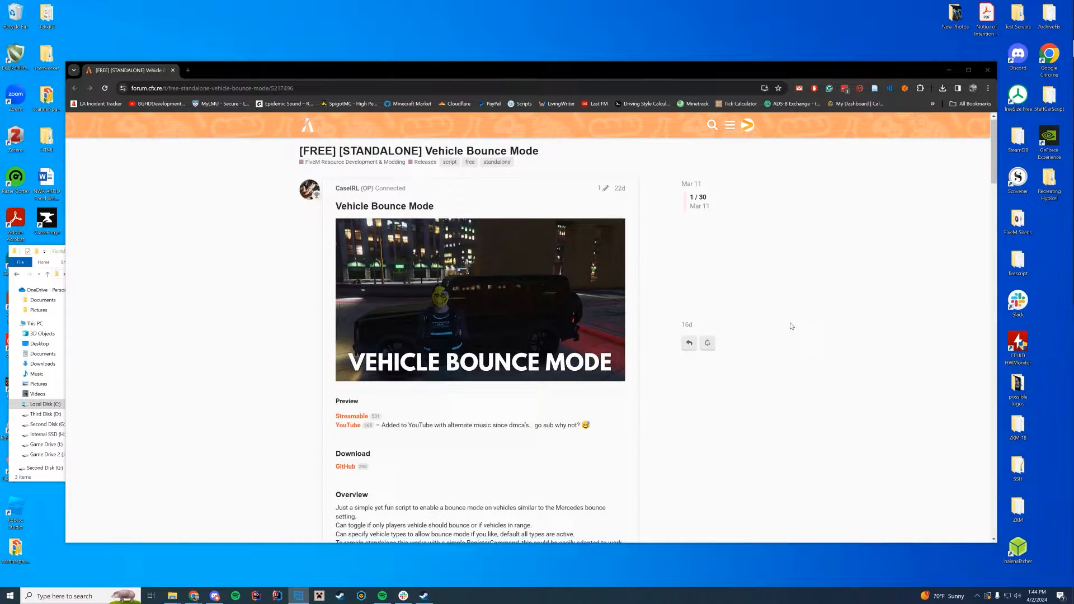
pyautogui.scroll(-3)
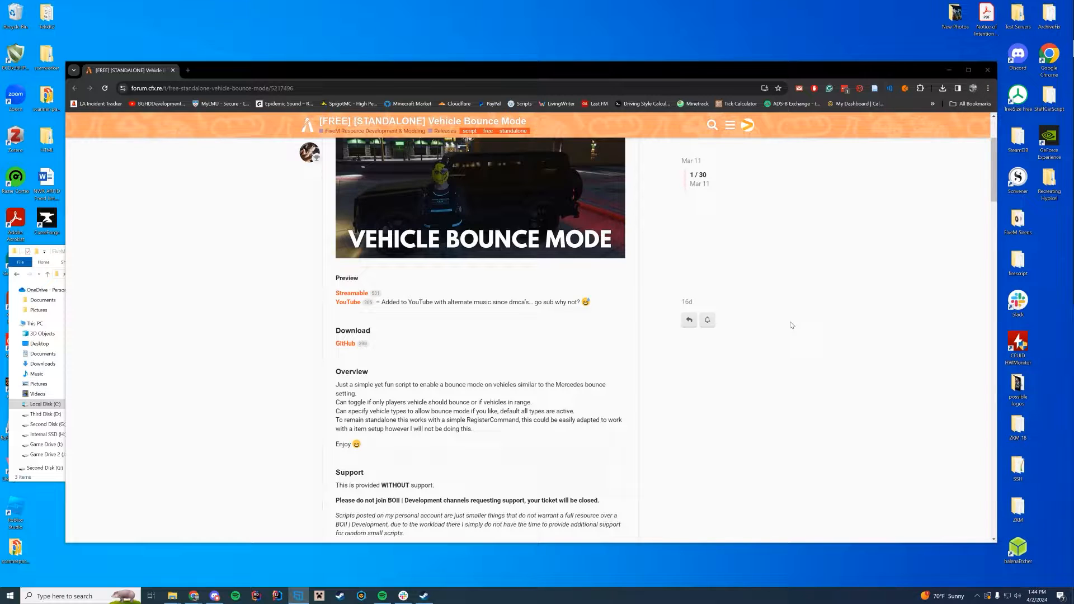
pyautogui.scroll(-3)
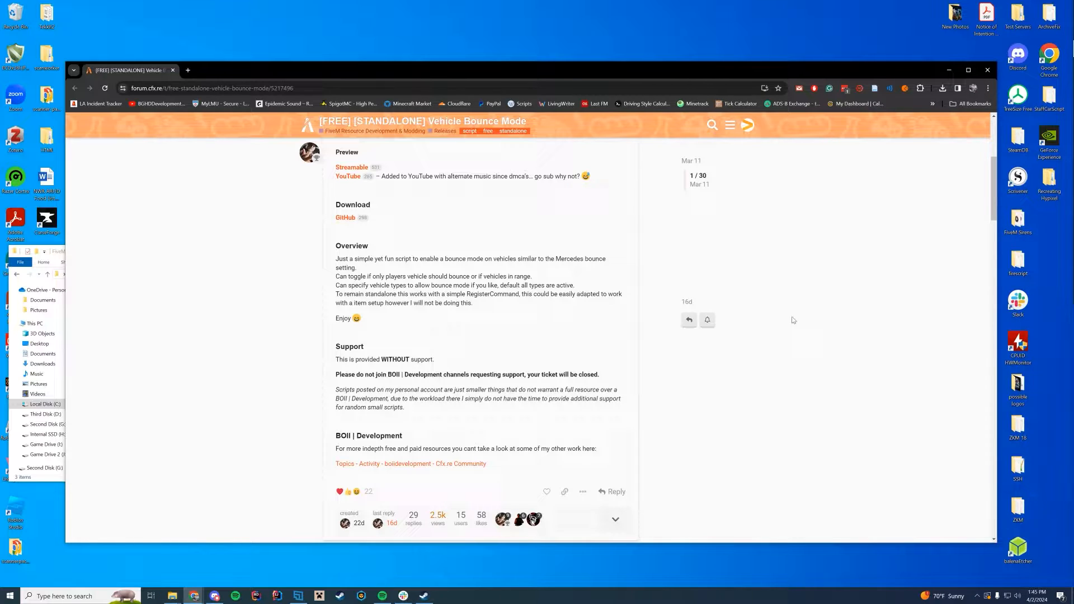
pyautogui.scroll(3)
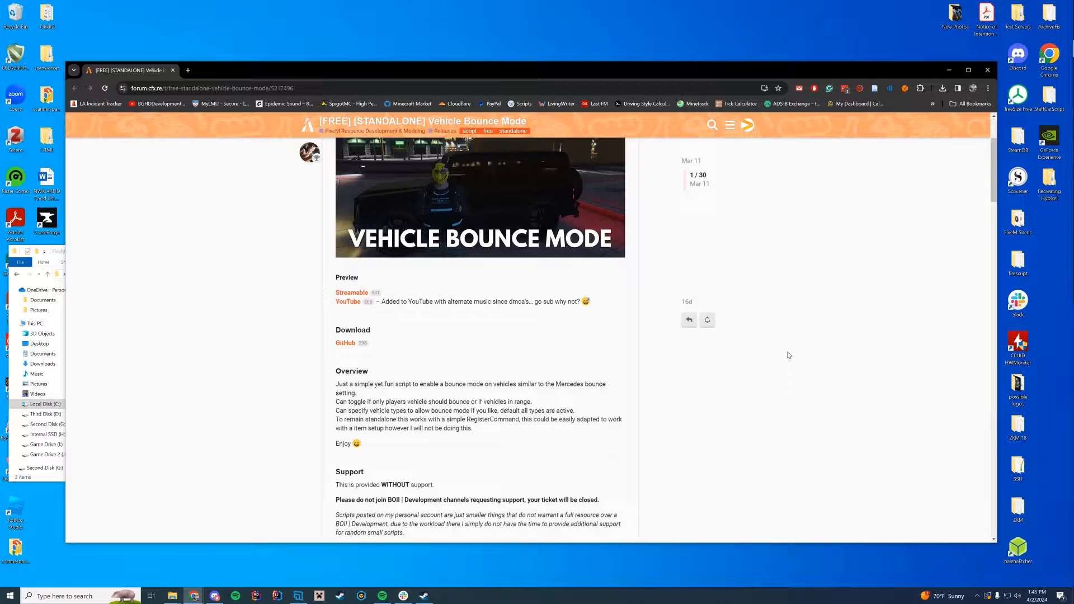
pyautogui.scroll(3)
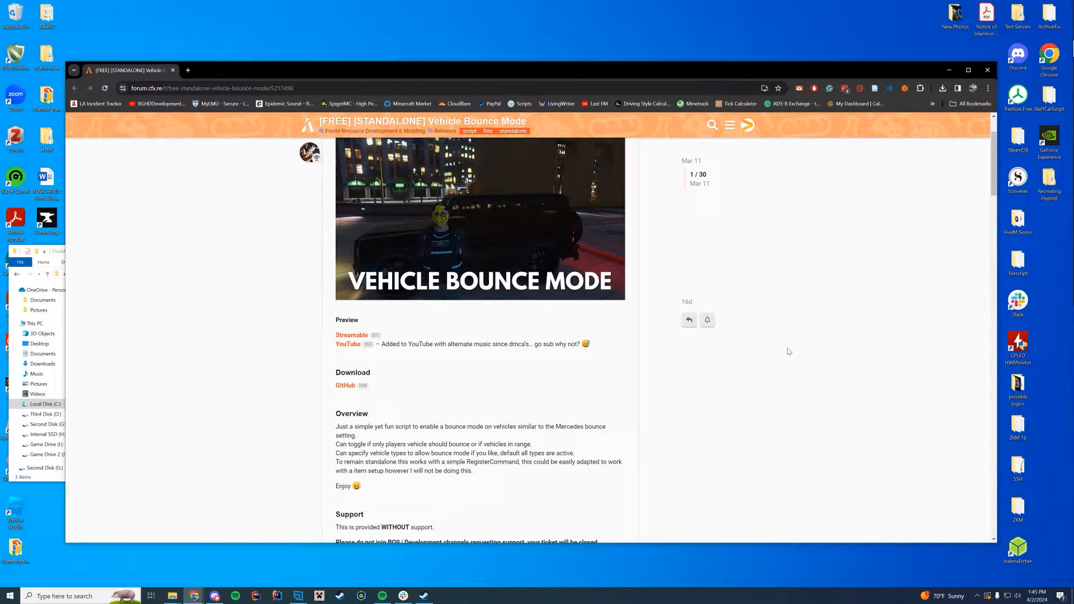
pyautogui.scroll(3)
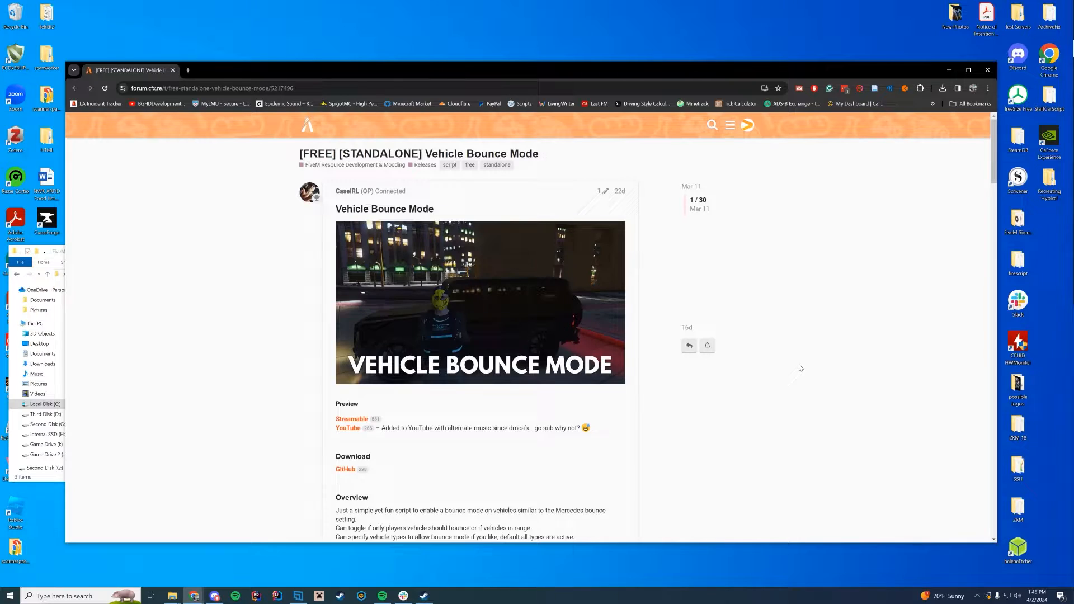
pyautogui.scroll(-3)
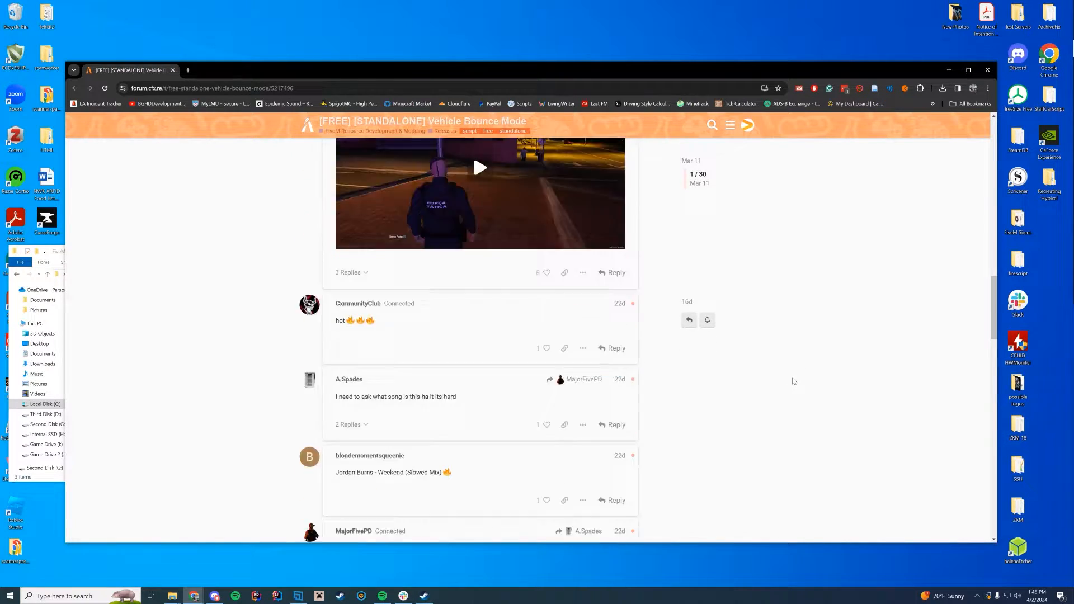
pyautogui.scroll(-3)
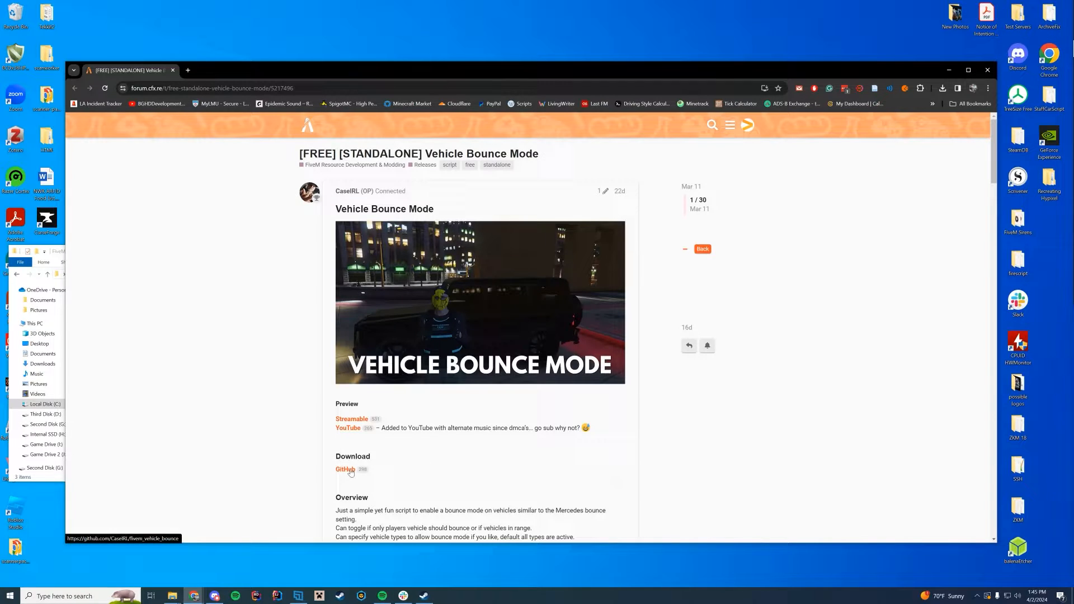
pyautogui.click(344, 470)
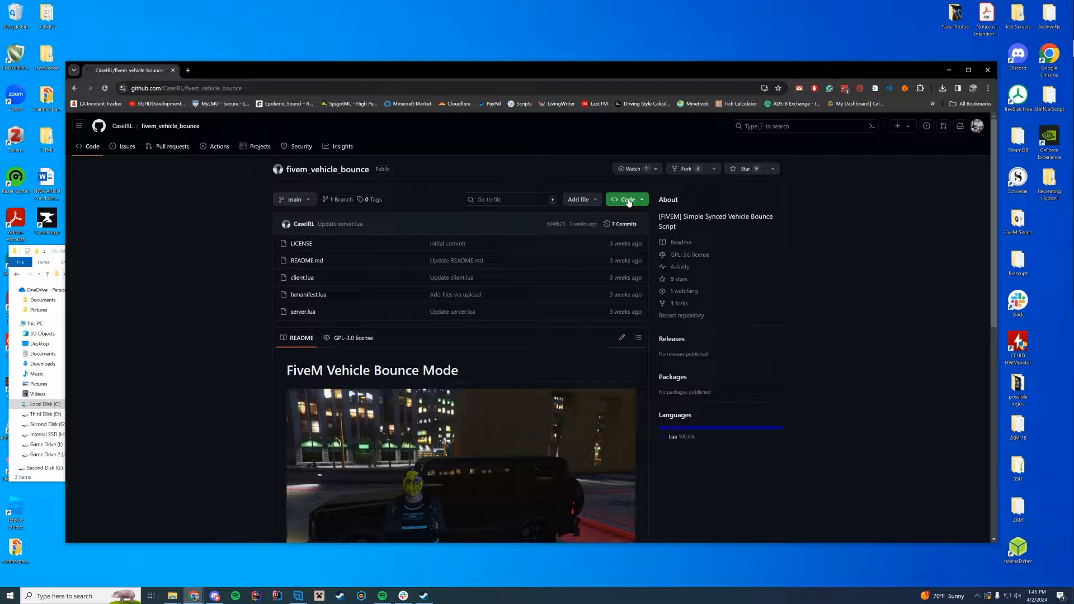
pyautogui.click(624, 199)
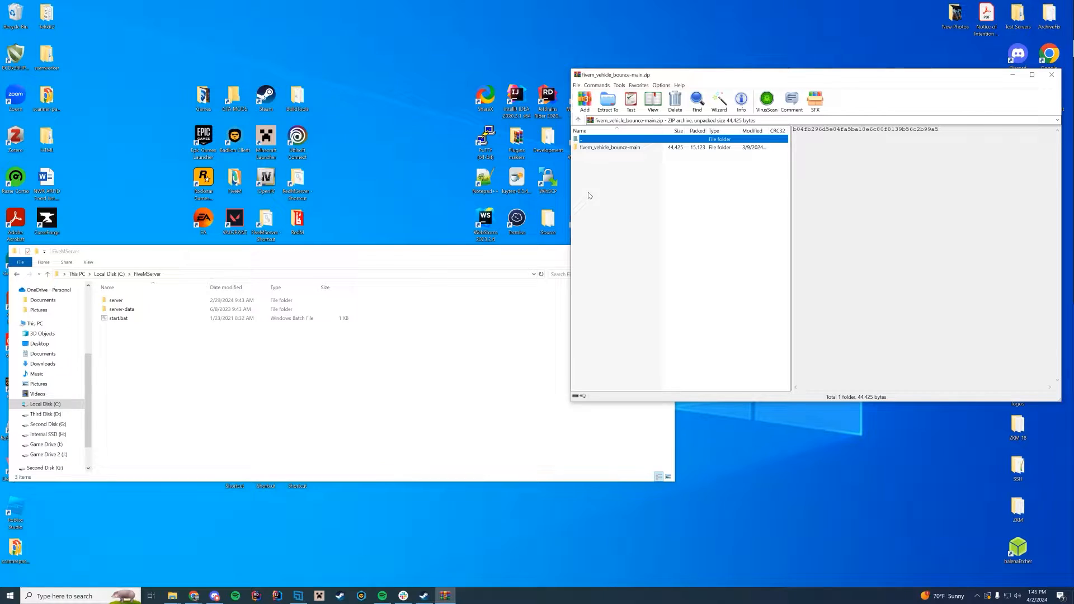
# - Extract the script folder into server-data > resources and rename it fivem_vehicle_bounce
pyautogui.doubleClick(121, 309)
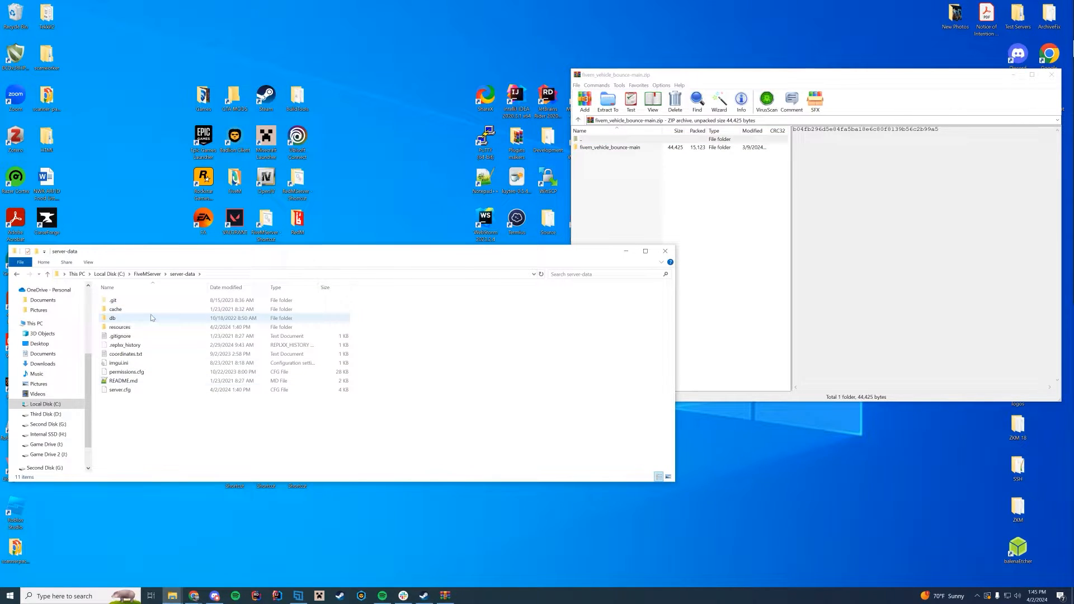
pyautogui.doubleClick(120, 327)
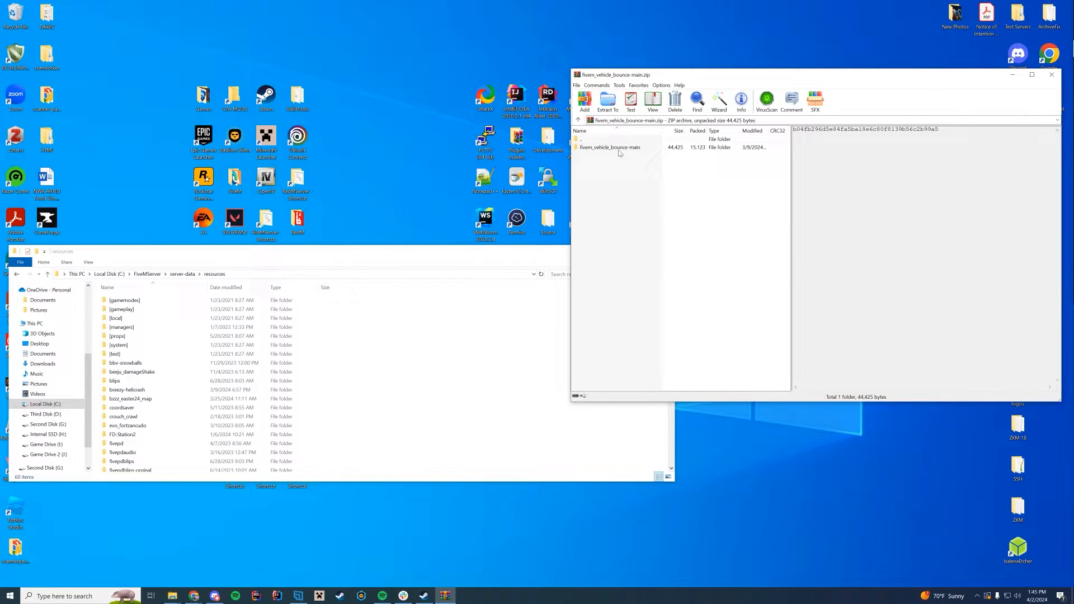
pyautogui.doubleClick(608, 146)
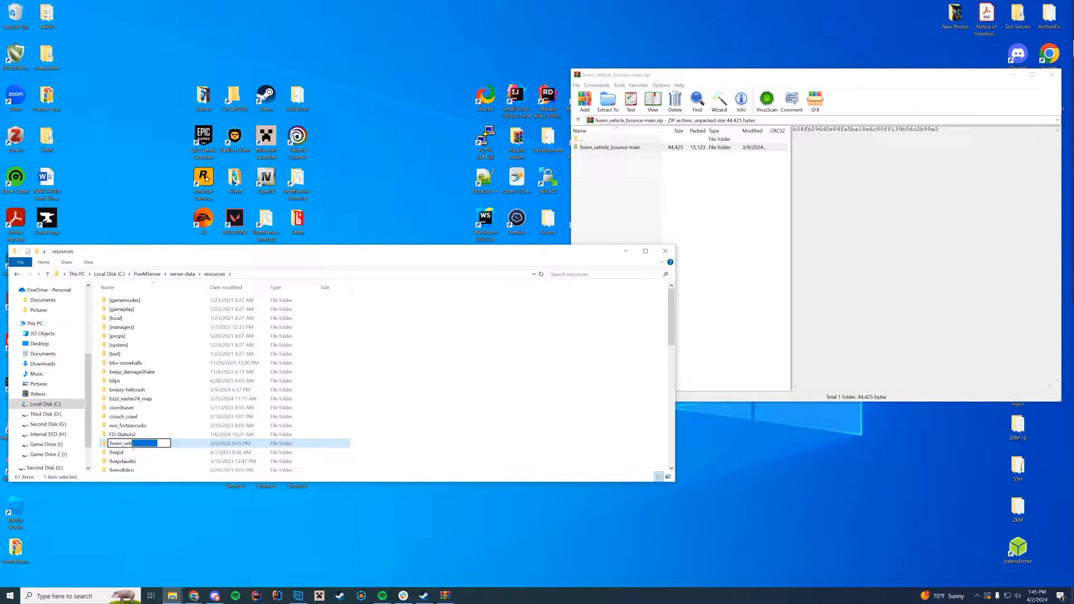
pyautogui.write('fivem_vehicle_bounce')
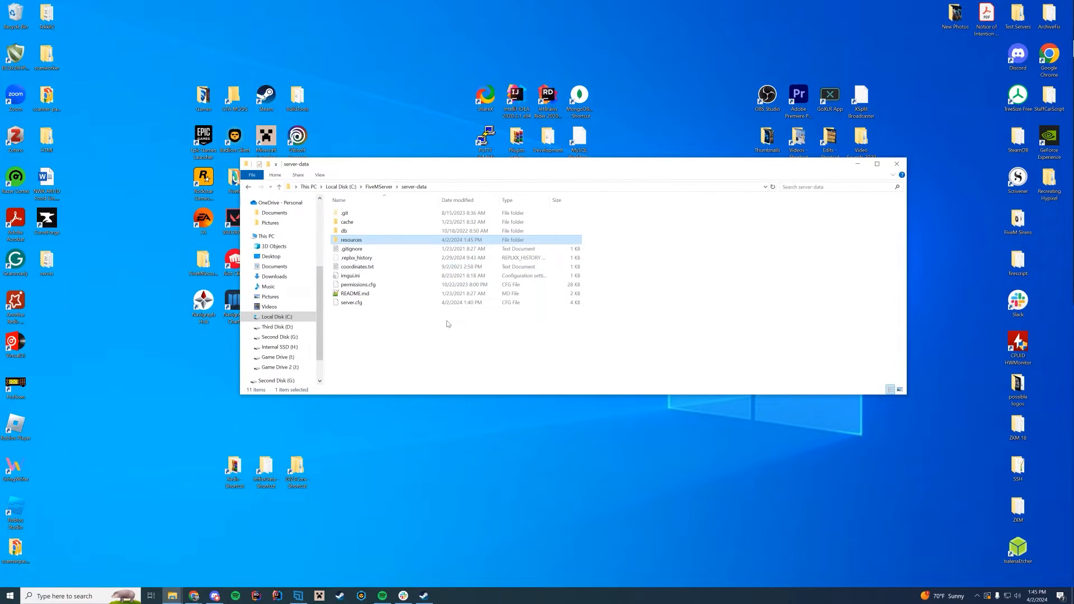
# - Add the line 'ensure fivem_vehicle_bounce' to server.cfg after the resource list
pyautogui.click(351, 302)
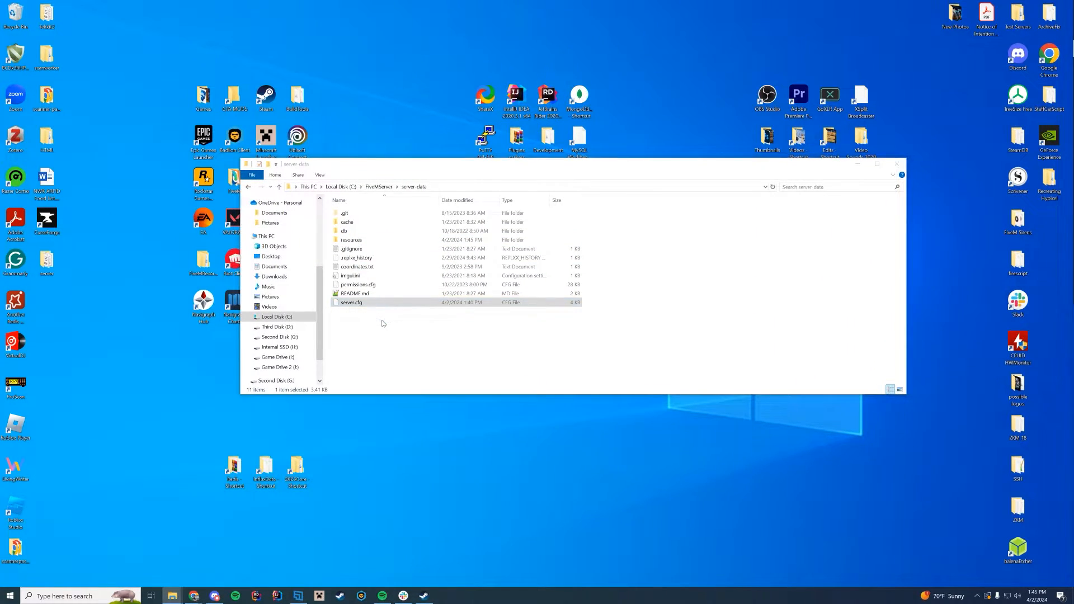
pyautogui.doubleClick(351, 302)
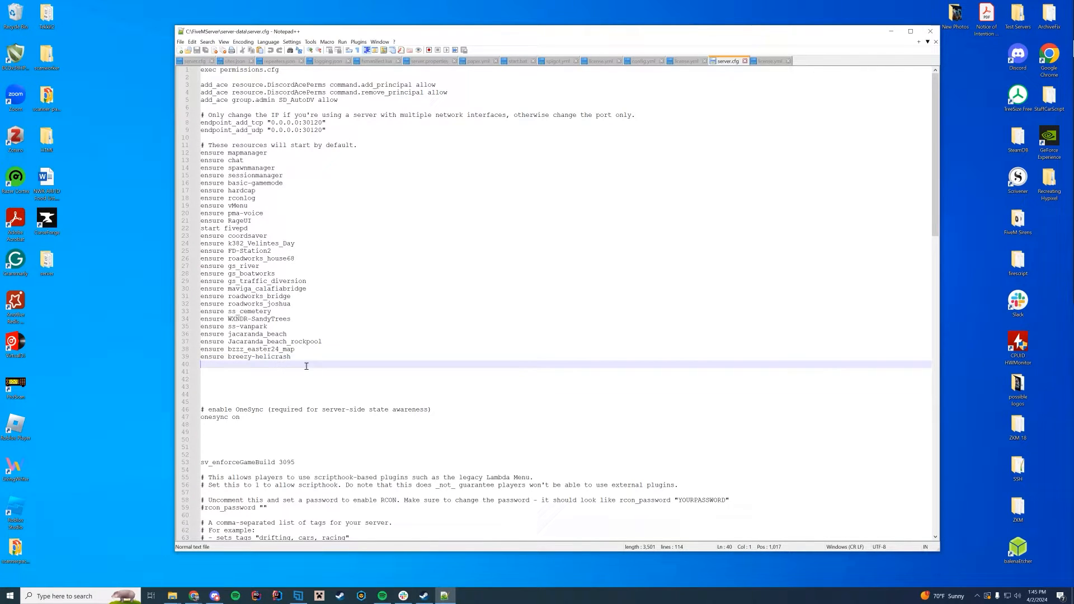
pyautogui.write('ensure')
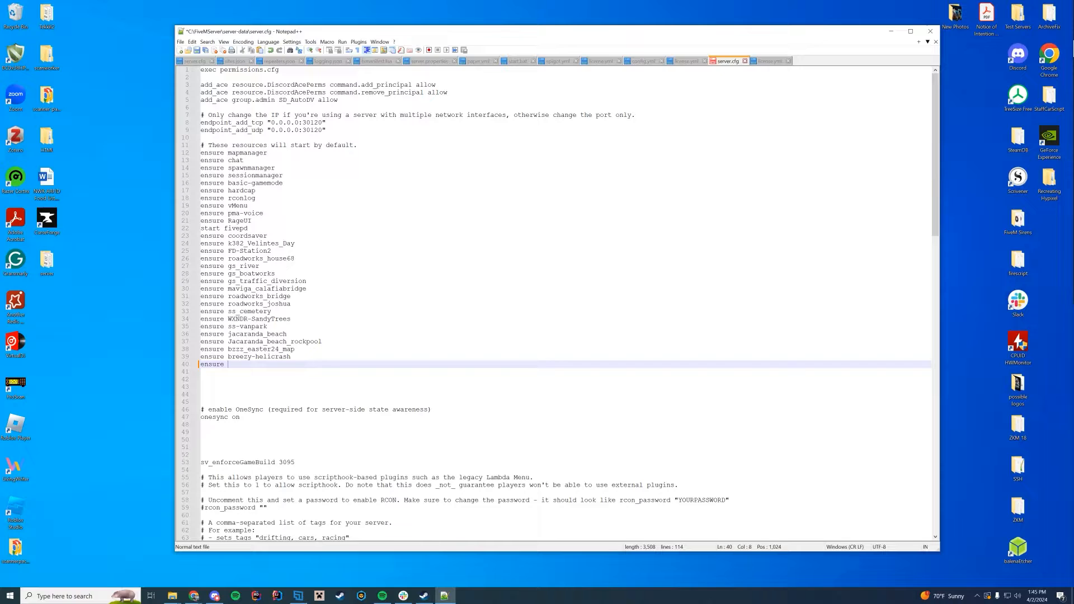
pyautogui.write('fivem_vehicle_bounce')
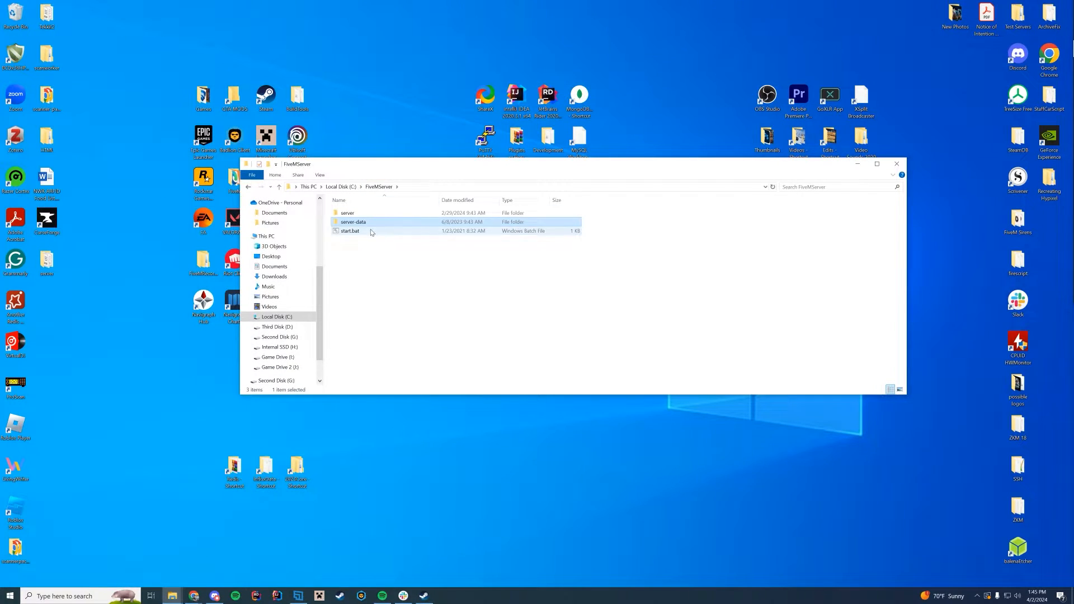
# - Launch the server via start.bat and open fivem_vehicle_bounce's client.lua in Notepad++
pyautogui.doubleClick(349, 231)
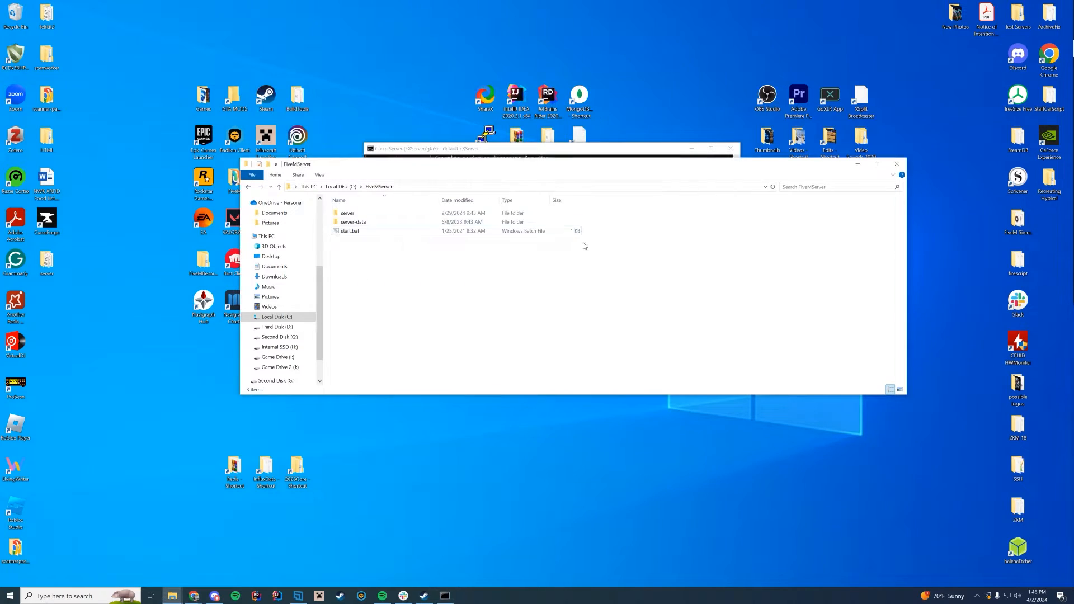
pyautogui.doubleClick(352, 222)
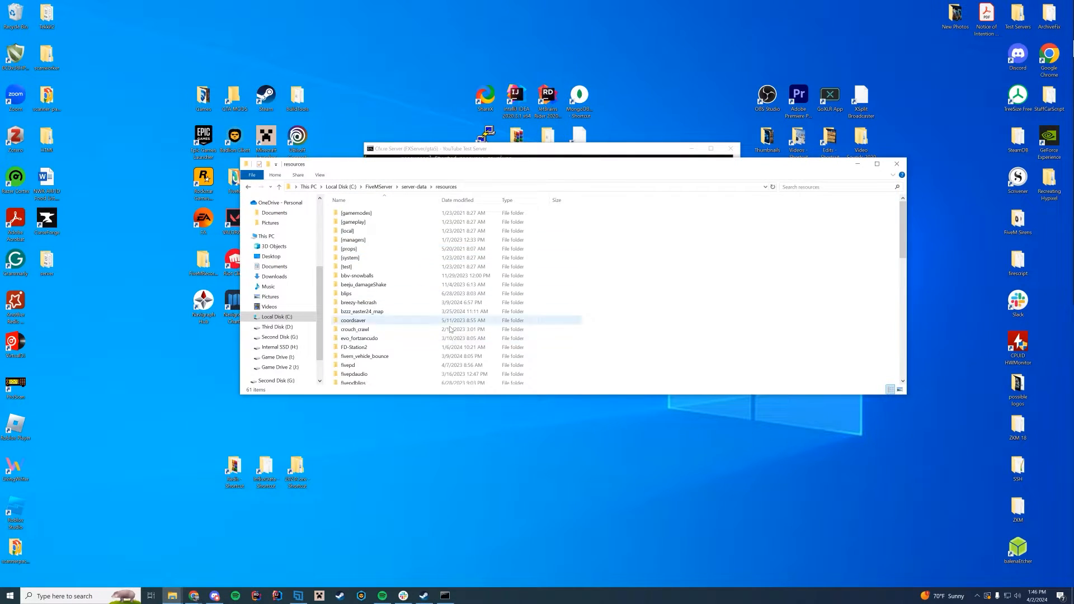
pyautogui.scroll(-3)
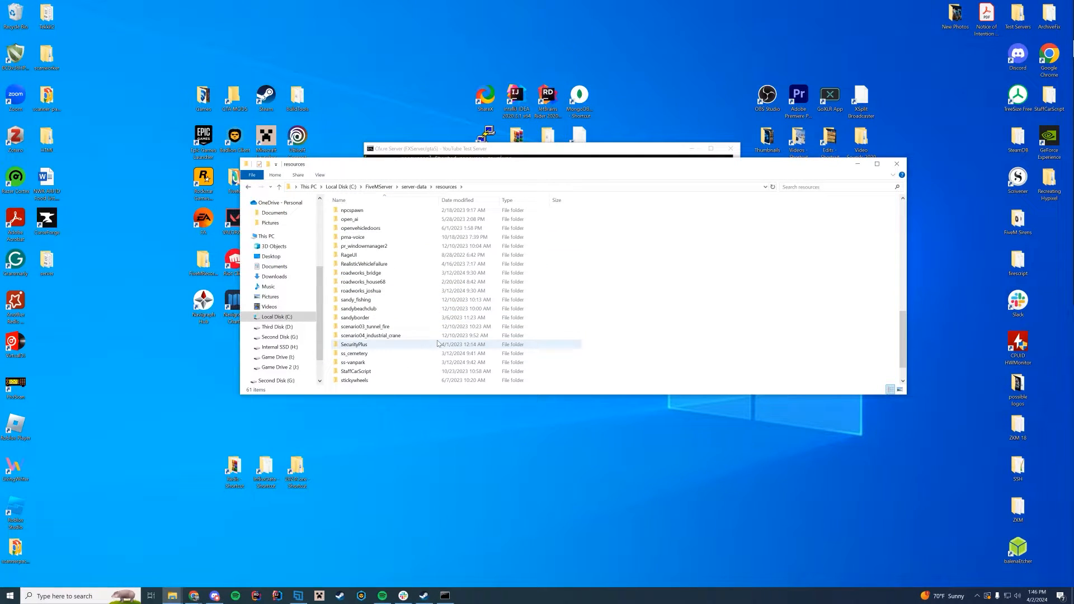
pyautogui.scroll(3)
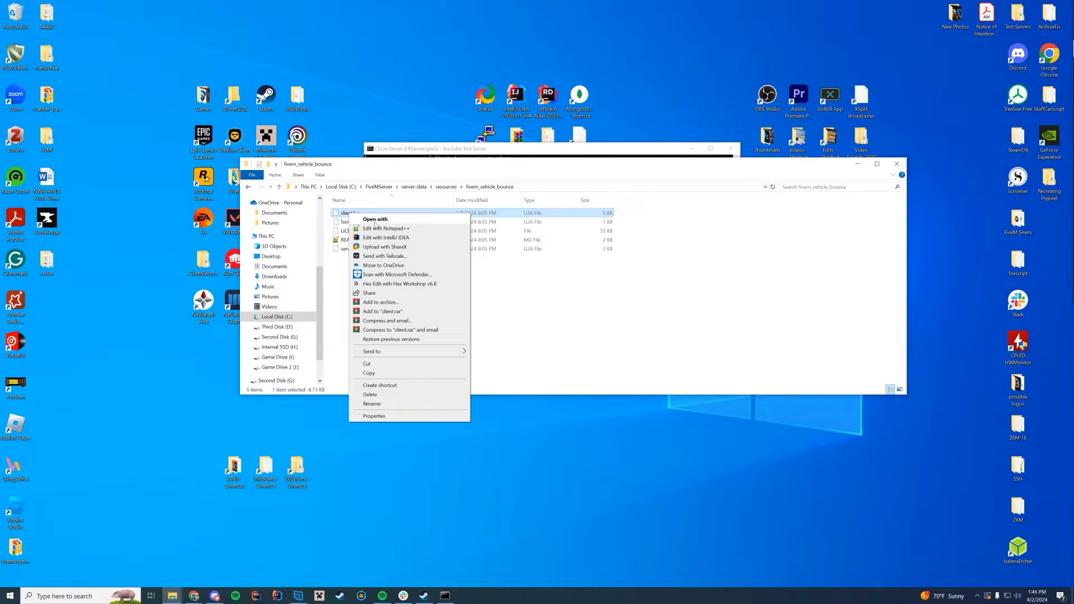
pyautogui.click(386, 228)
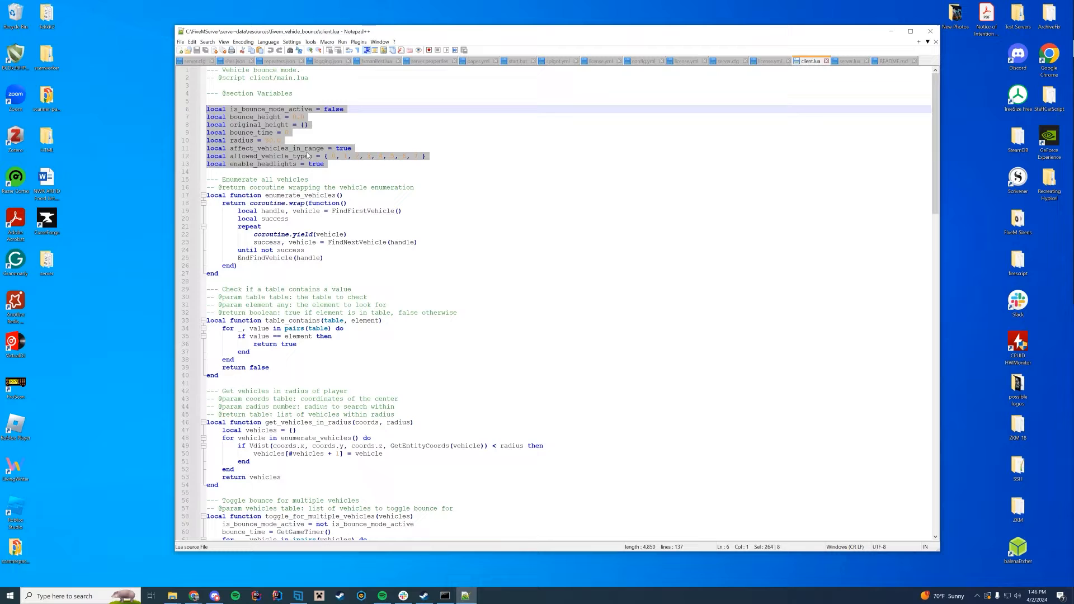
# - Review bounce_time, is_bounce_mode_active and the other settings, then close client.lua unchanged
pyautogui.click(300, 133)
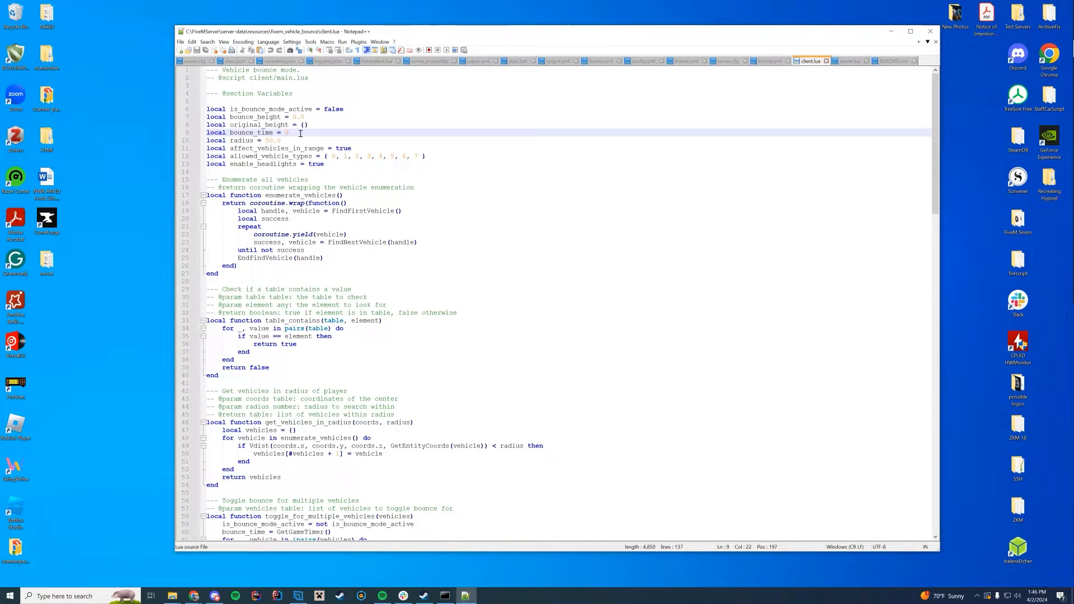
pyautogui.click(349, 108)
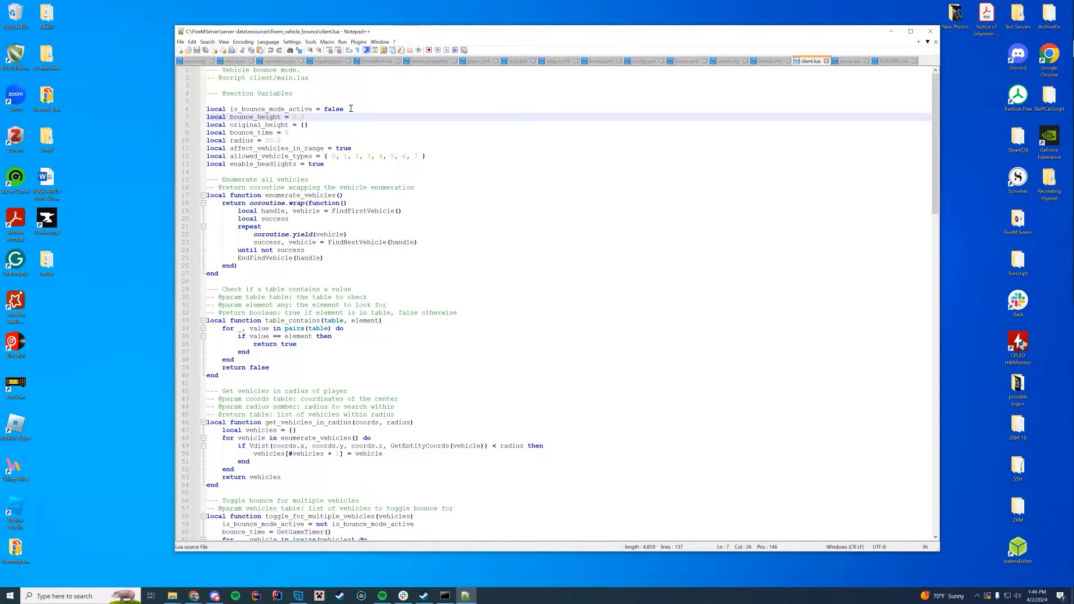
pyautogui.click(279, 141)
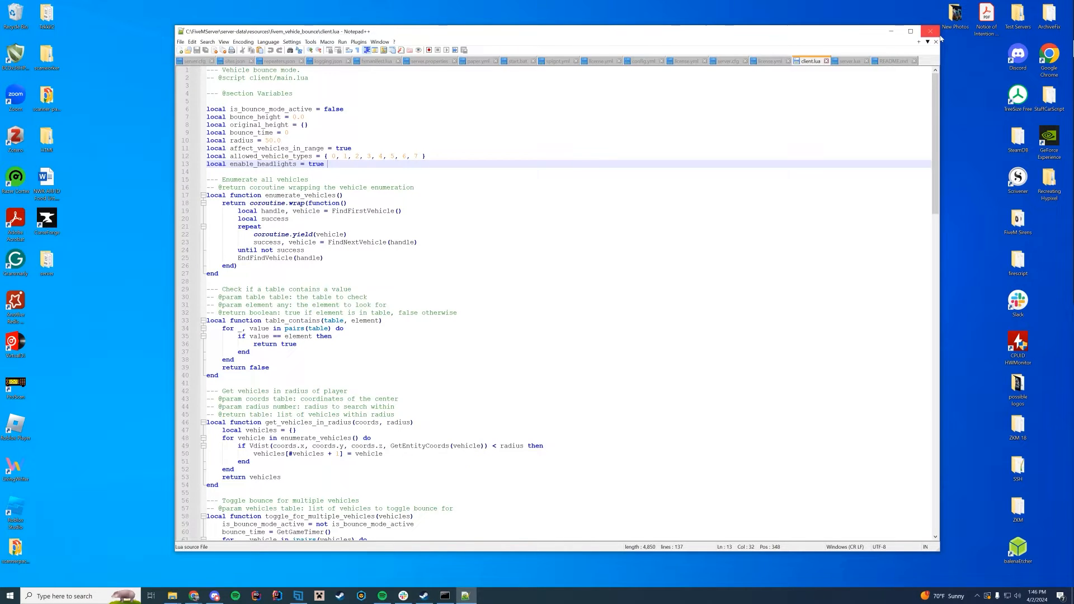
pyautogui.click(930, 31)
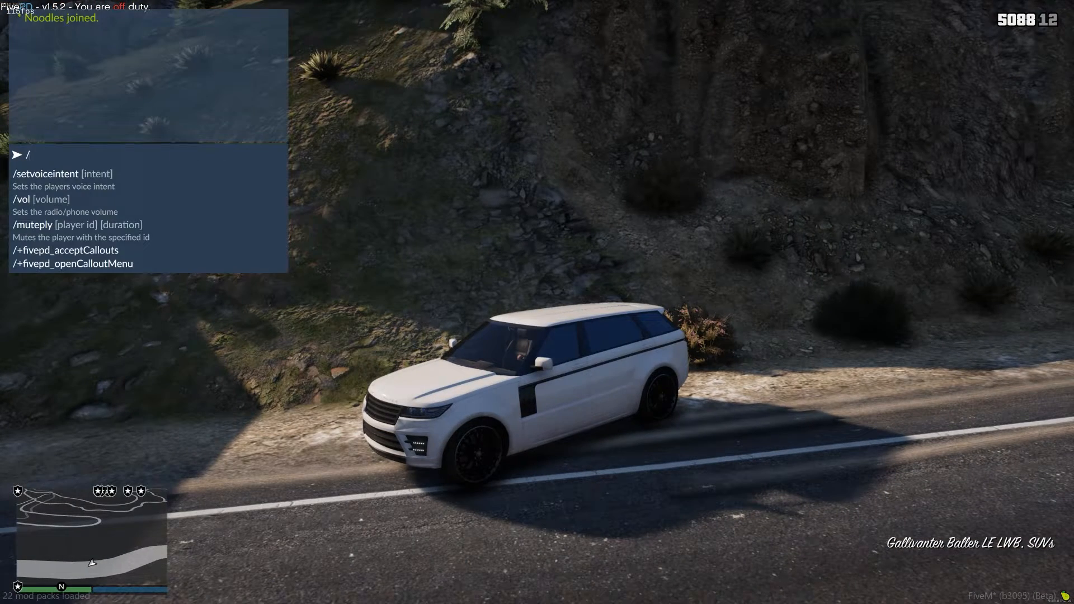
pyautogui.write('b')
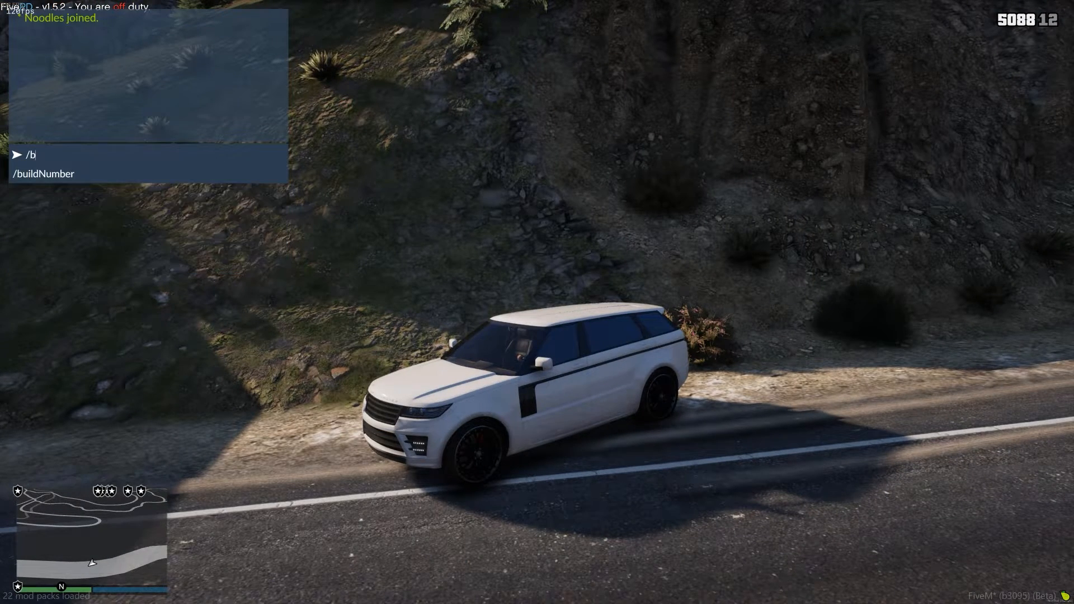
pyautogui.write('vehj')
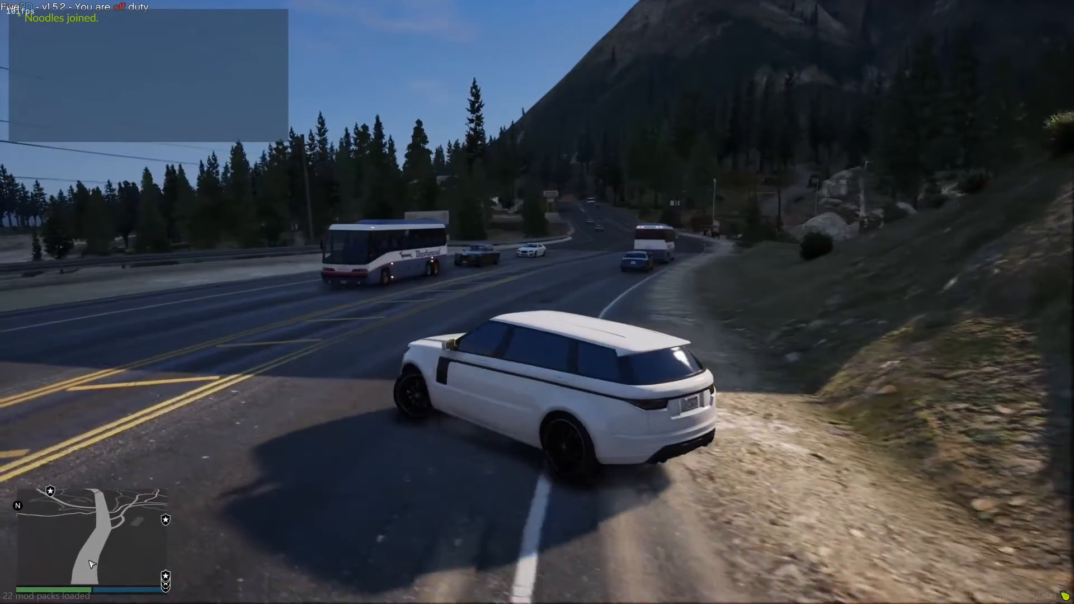
# - Enable bounce mode with /veh_bounce in chat and walk forward to watch nearby vehicles bounce
pyautogui.write('/veh_bounce')
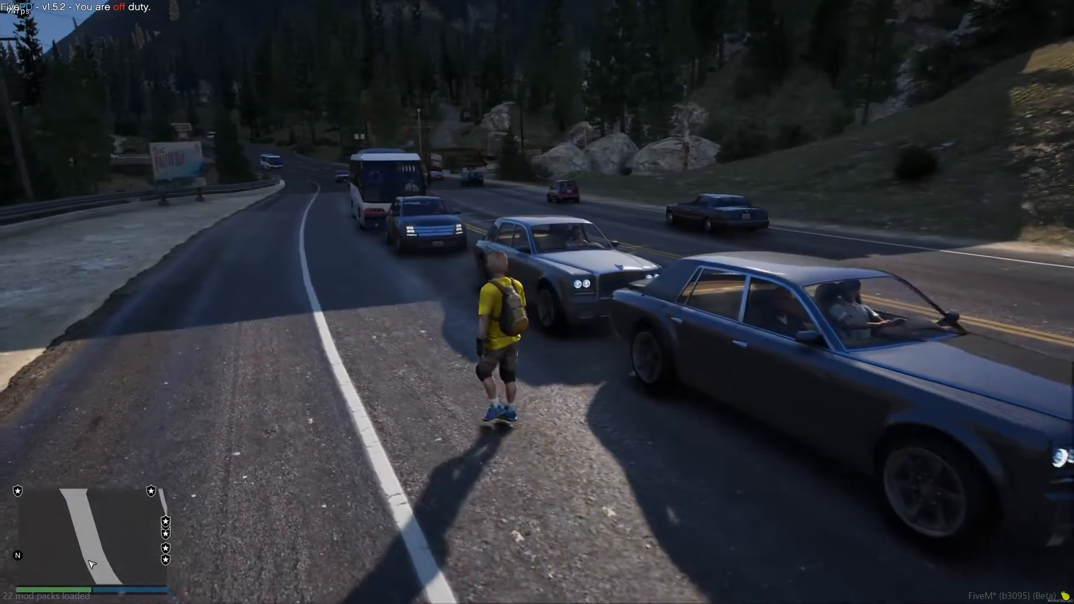
pyautogui.press('w')
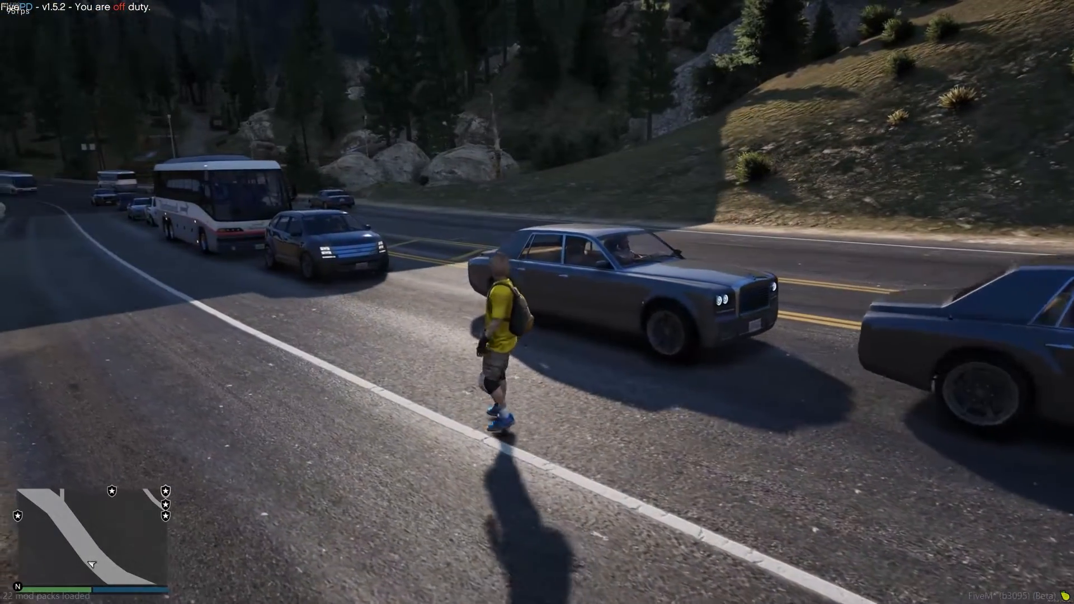